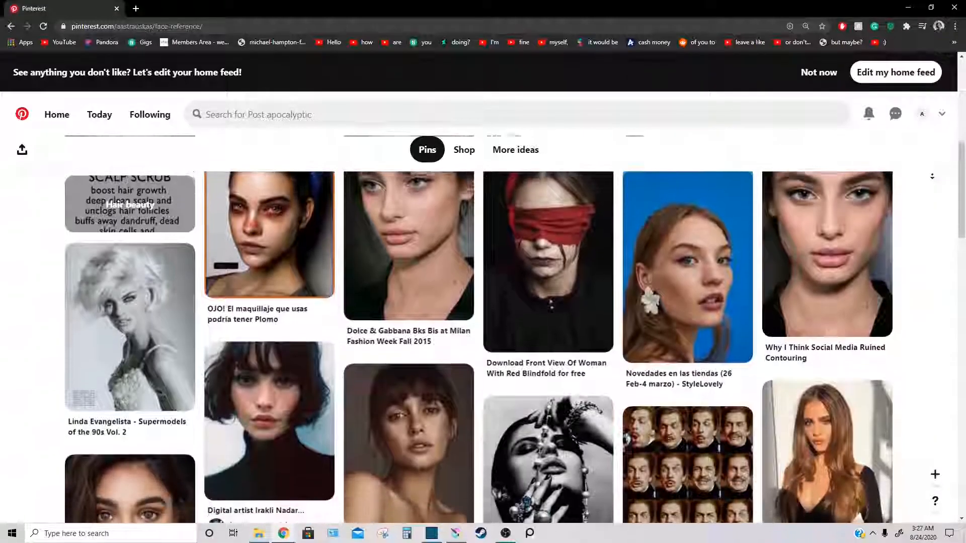
# Add sketch layers above the reference photo and draw the face, bob hair and collar lines with Airbrush Soft.
pyautogui.scroll(-3)
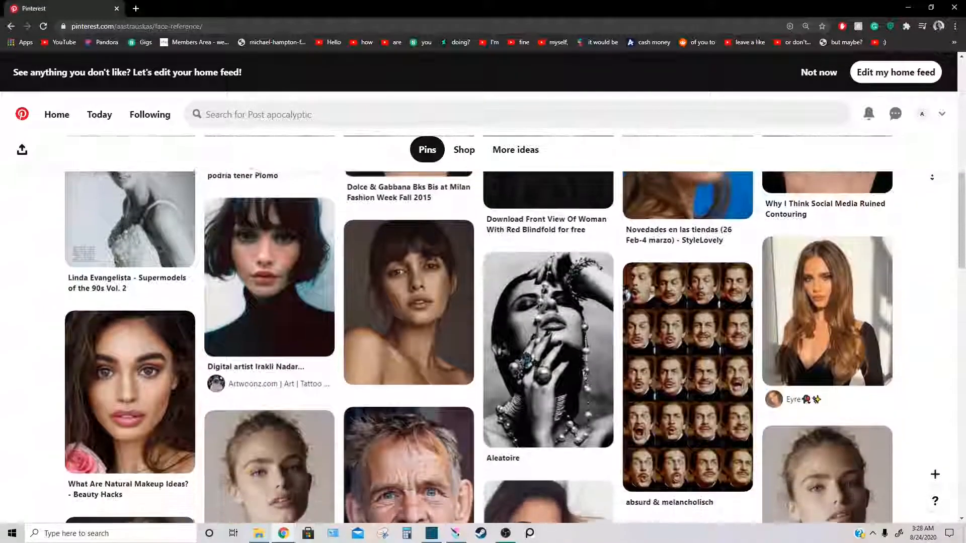
pyautogui.scroll(-3)
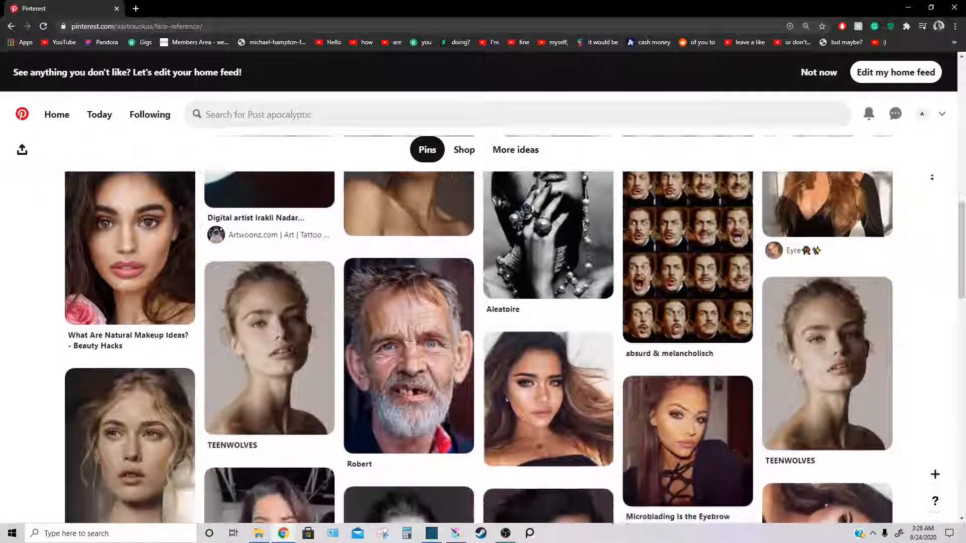
pyautogui.scroll(-3)
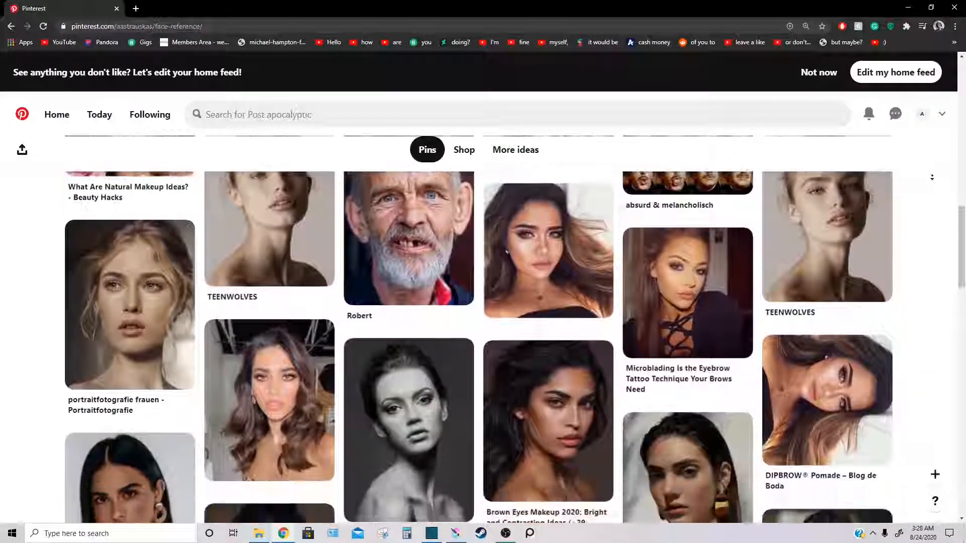
pyautogui.scroll(-3)
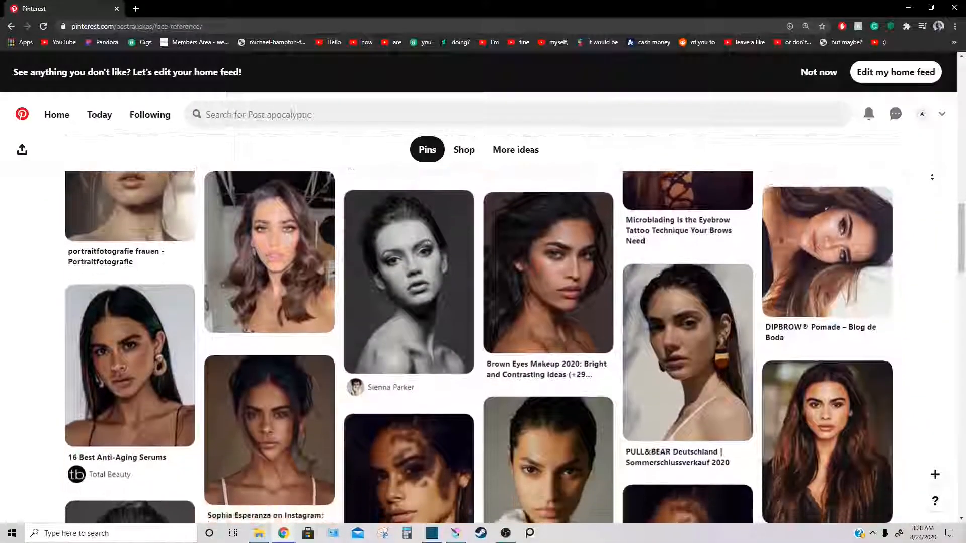
pyautogui.scroll(-3)
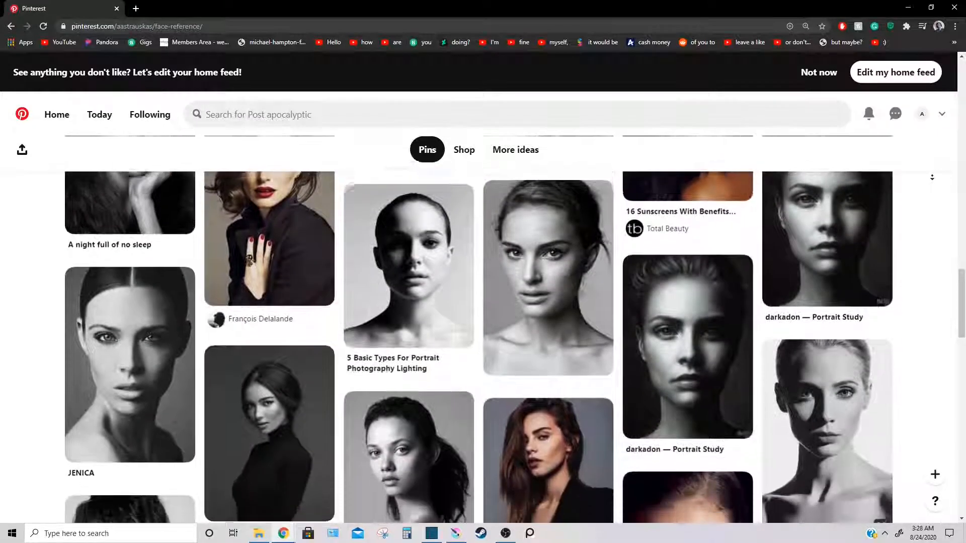
pyautogui.scroll(-3)
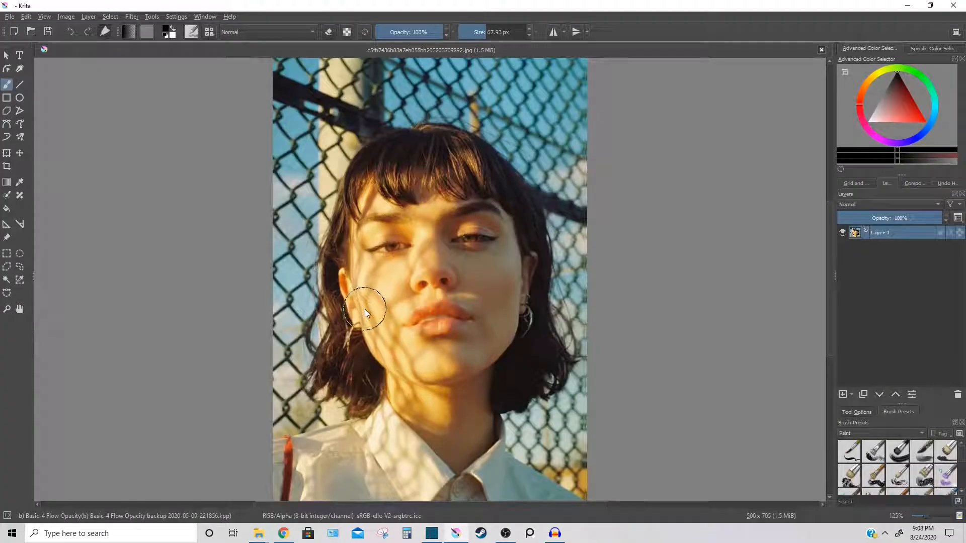
pyautogui.rightClick(880, 232)
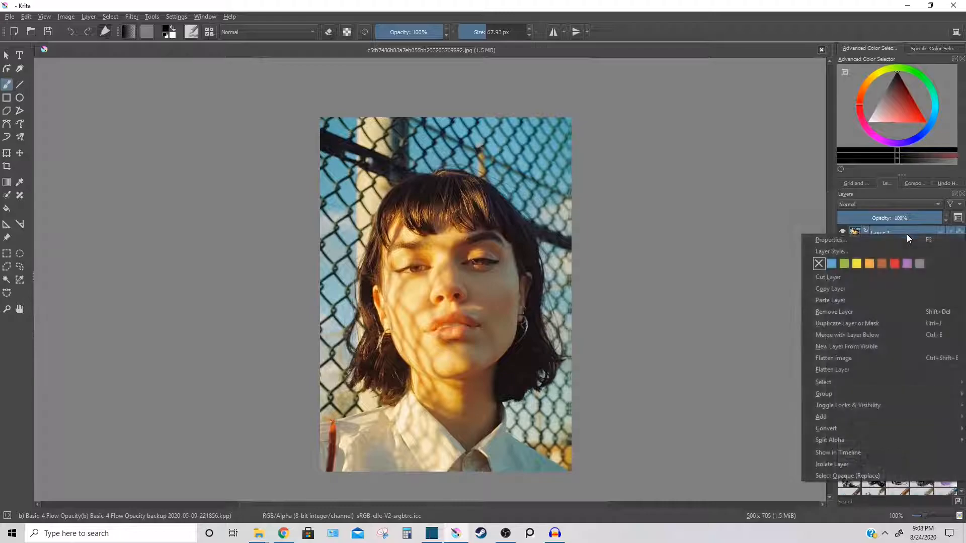
pyautogui.click(878, 311)
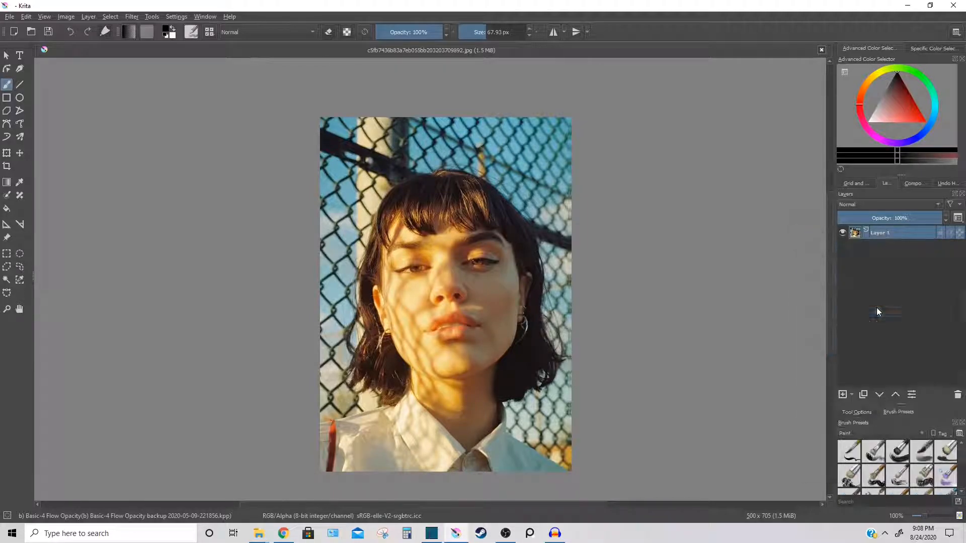
pyautogui.click(842, 395)
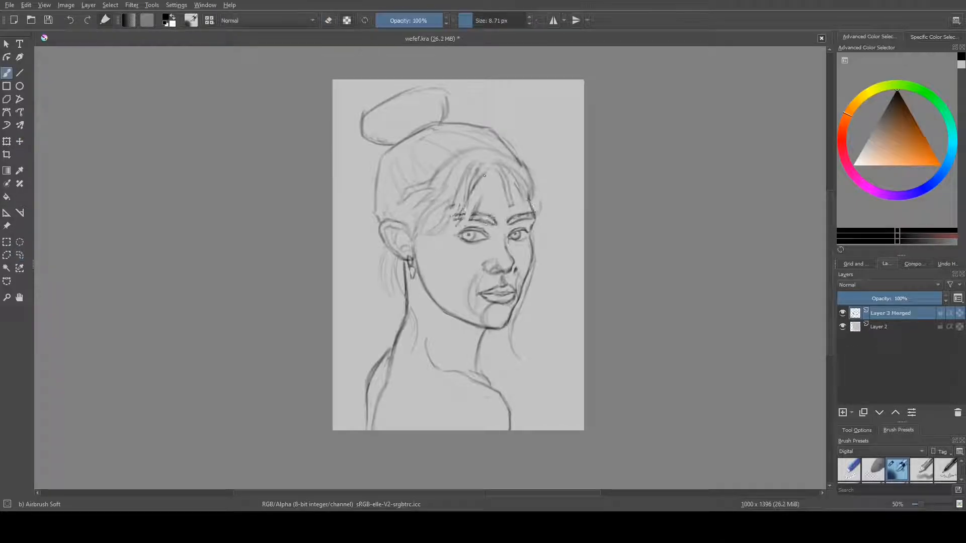
pyautogui.click(6, 141)
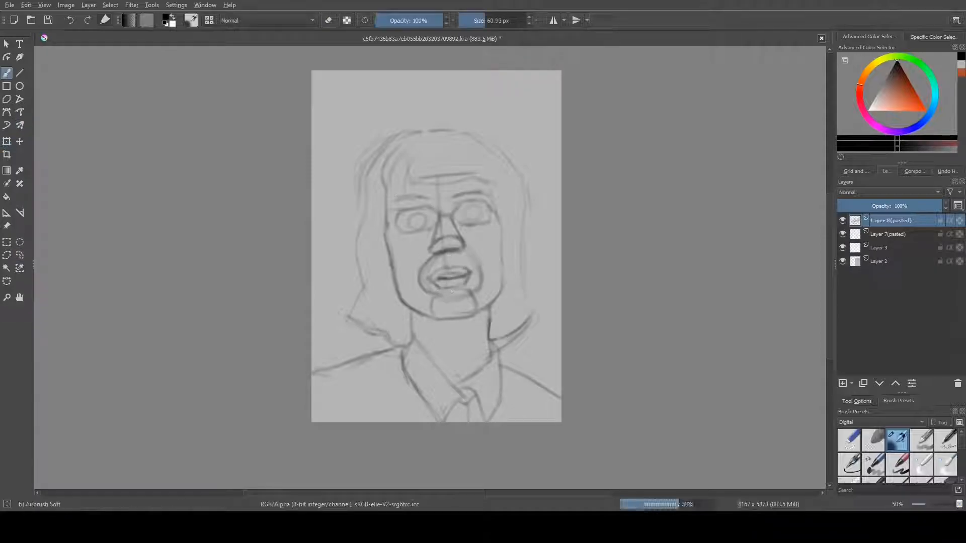
# Pick a painting brush preset and block in colour over the sketch layers.
pyautogui.click(6, 142)
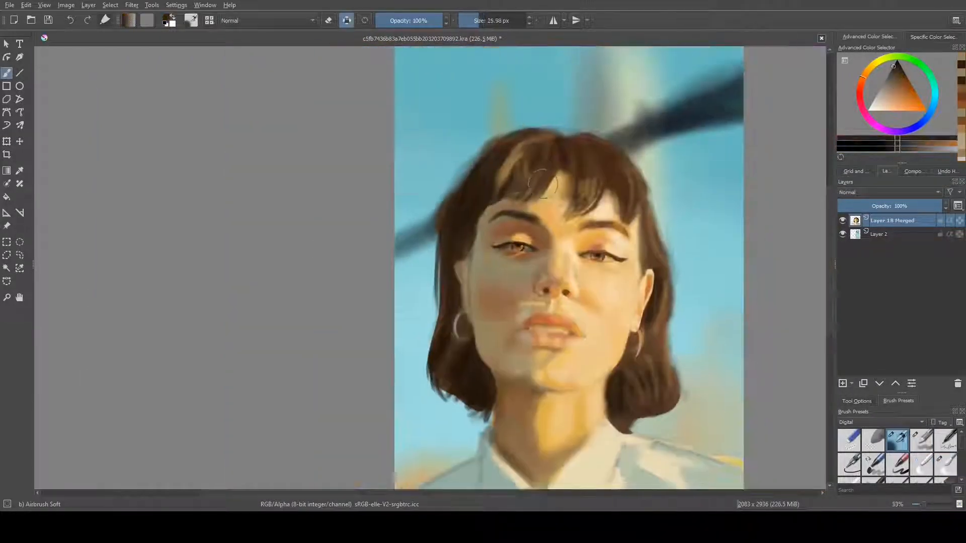
# Add a new empty layer above the merged portrait painting.
pyautogui.click(843, 383)
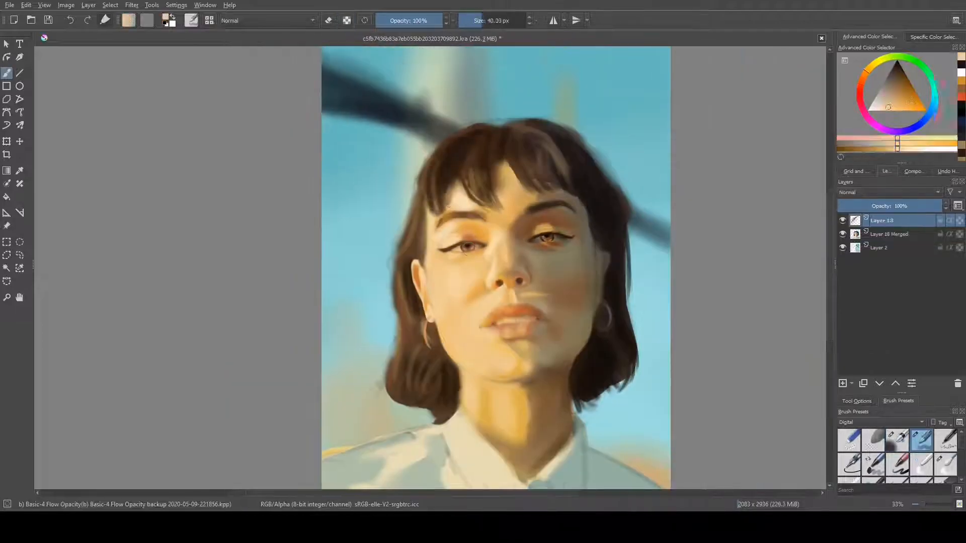